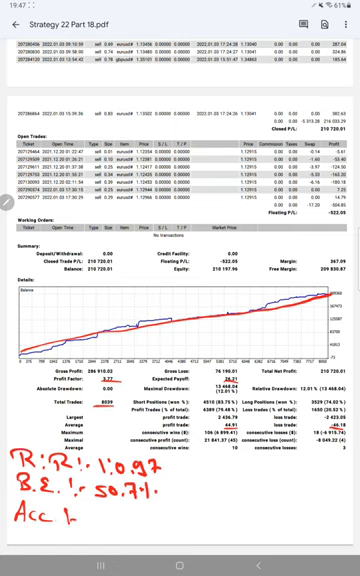
type("7")
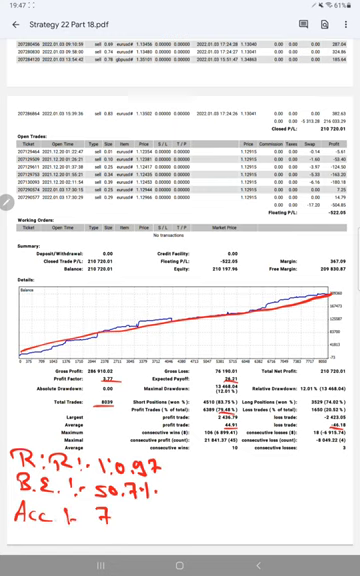
type("94.")
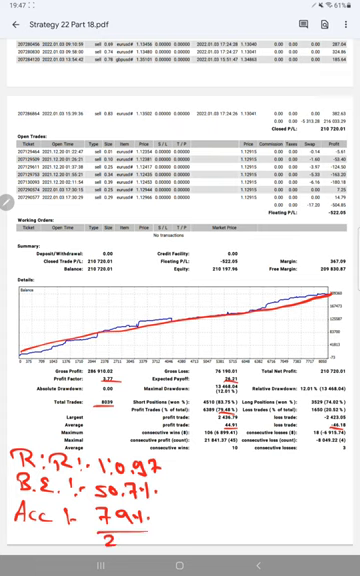